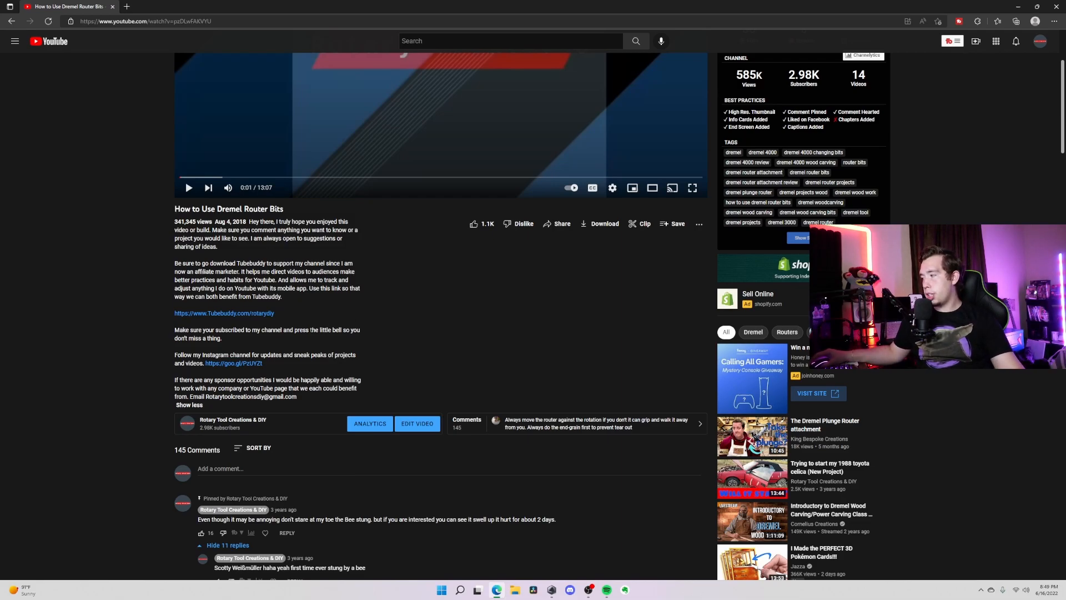
Return to the Dremel router bits video page and skim down into the comments
{"action": "scroll", "scroll_direction": "down", "scroll_amount": 3}
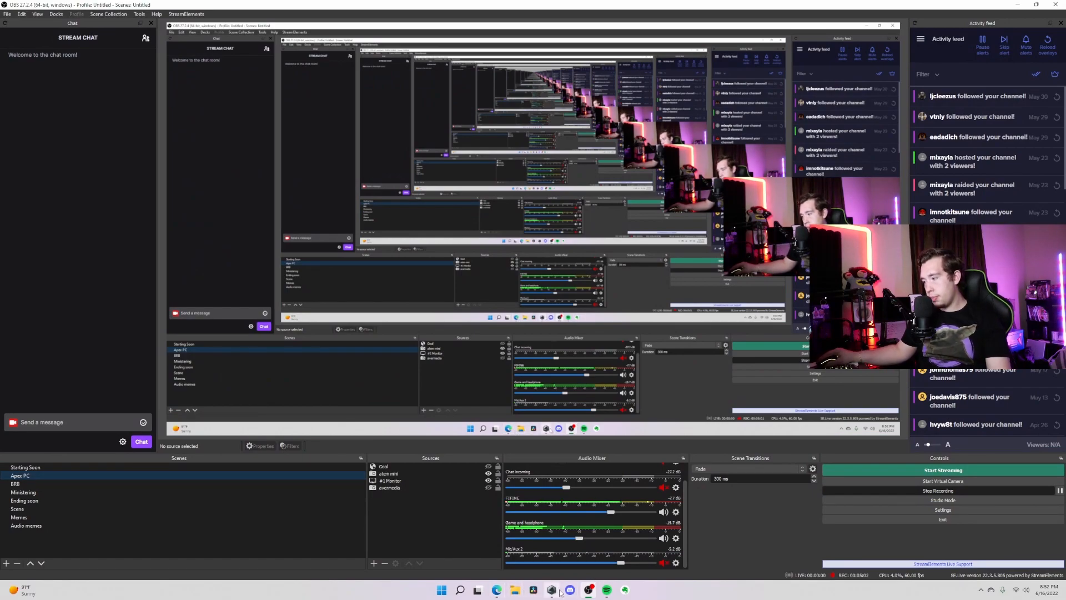
{"action": "left_click", "coordinate": [497, 590]}
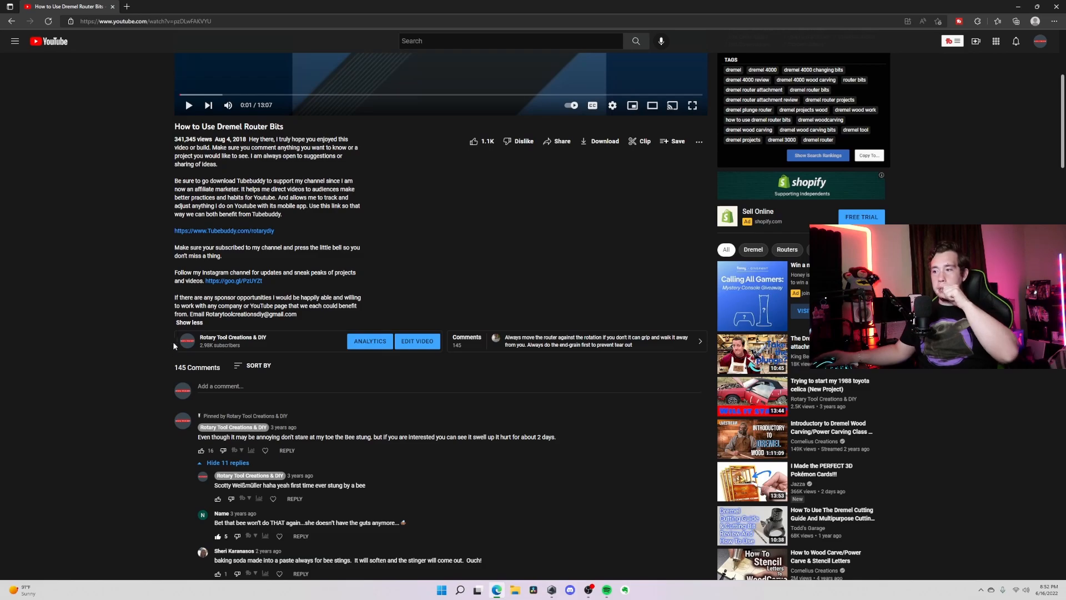
{"action": "scroll", "scroll_direction": "down", "scroll_amount": 3}
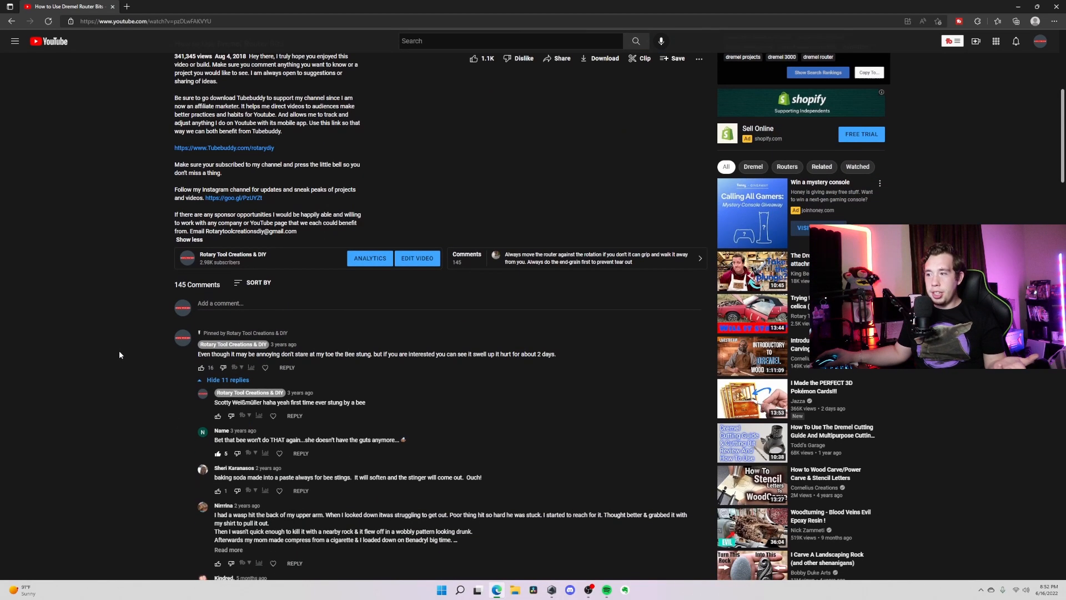
{"action": "scroll", "scroll_direction": "down", "scroll_amount": 3}
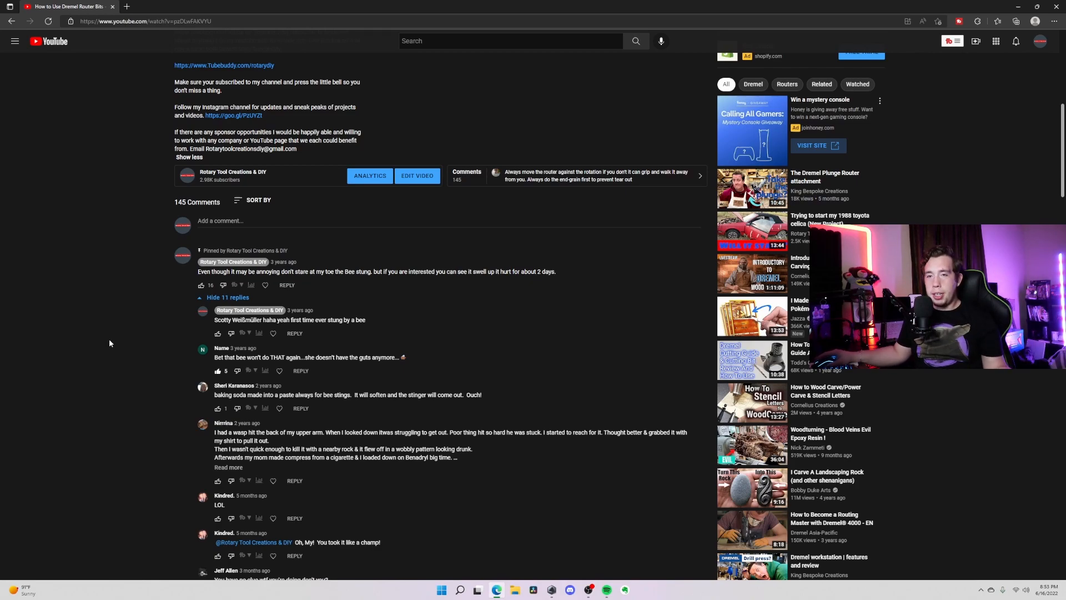
{"action": "mouse_move", "coordinate": [134, 257]}
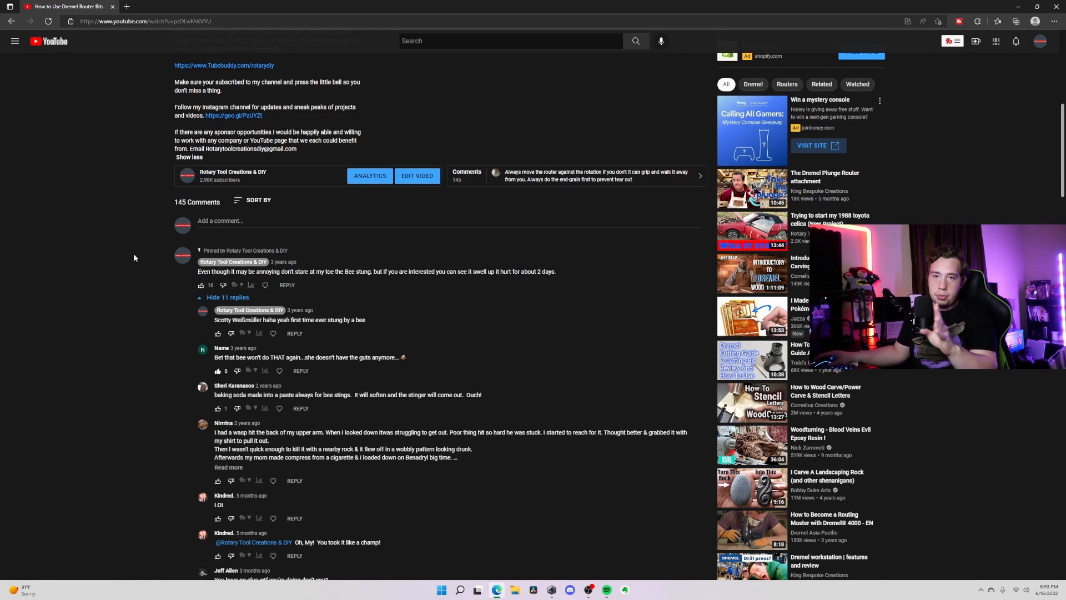
Scroll back up to the video player at the top of the page
{"action": "scroll", "scroll_direction": "up", "scroll_amount": 3}
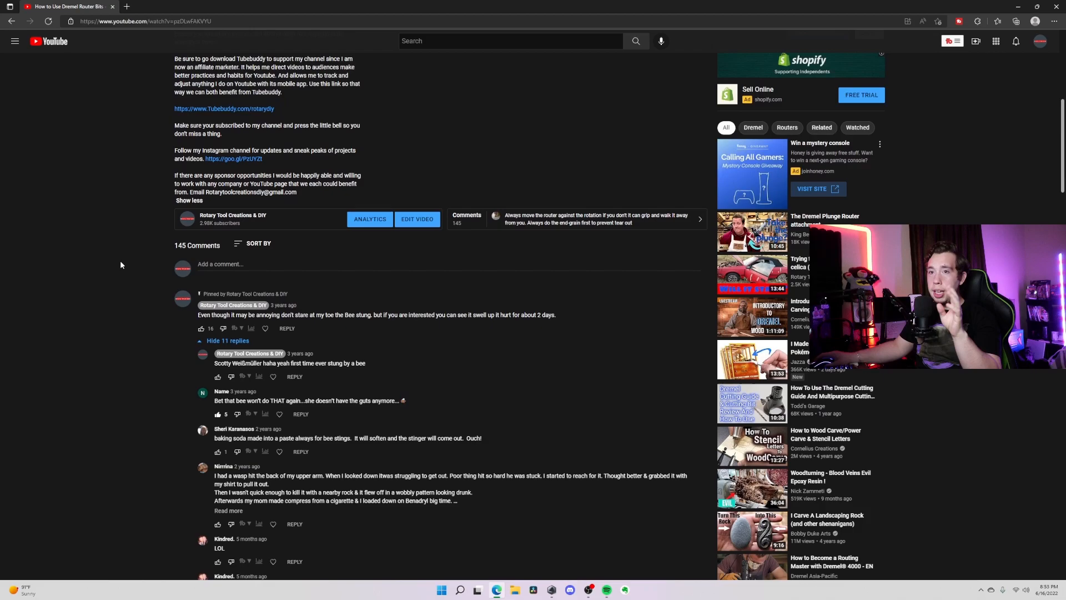
{"action": "scroll", "scroll_direction": "up", "scroll_amount": 3}
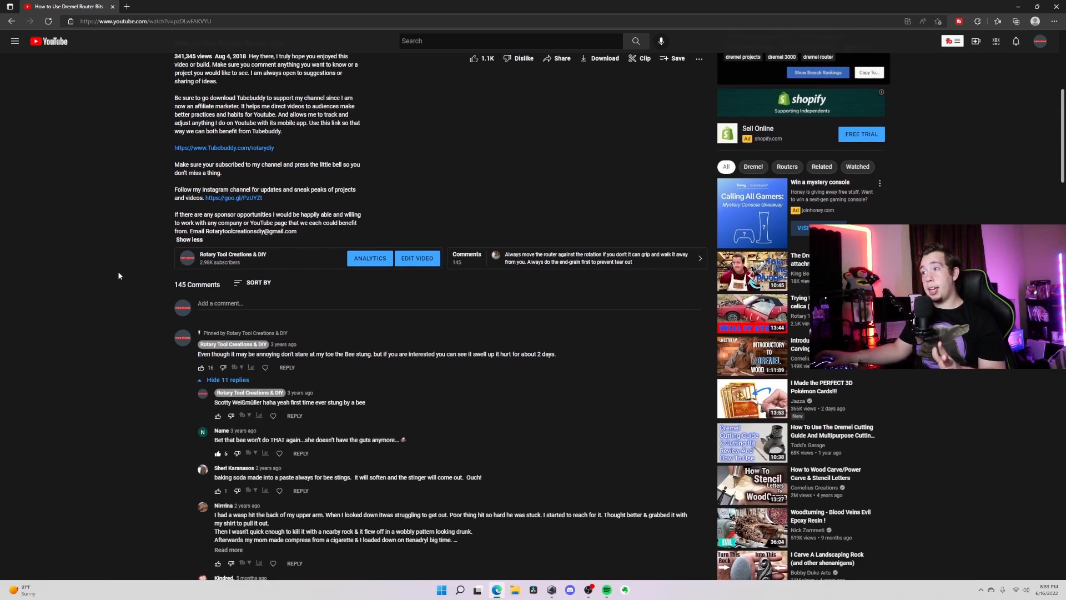
{"action": "scroll", "scroll_direction": "up", "scroll_amount": 3}
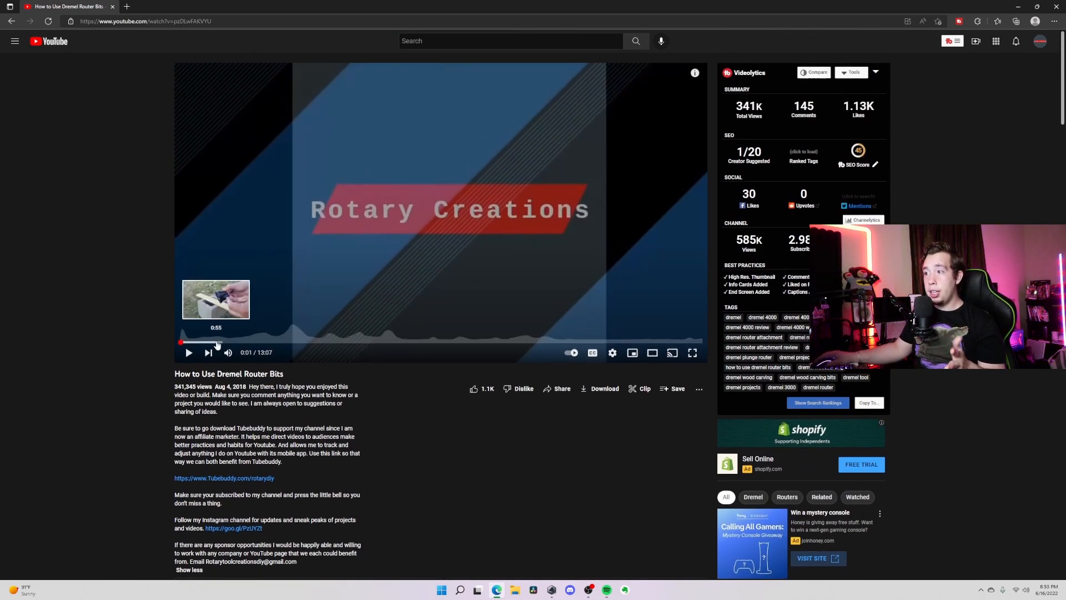
{"action": "mouse_move", "coordinate": [315, 342]}
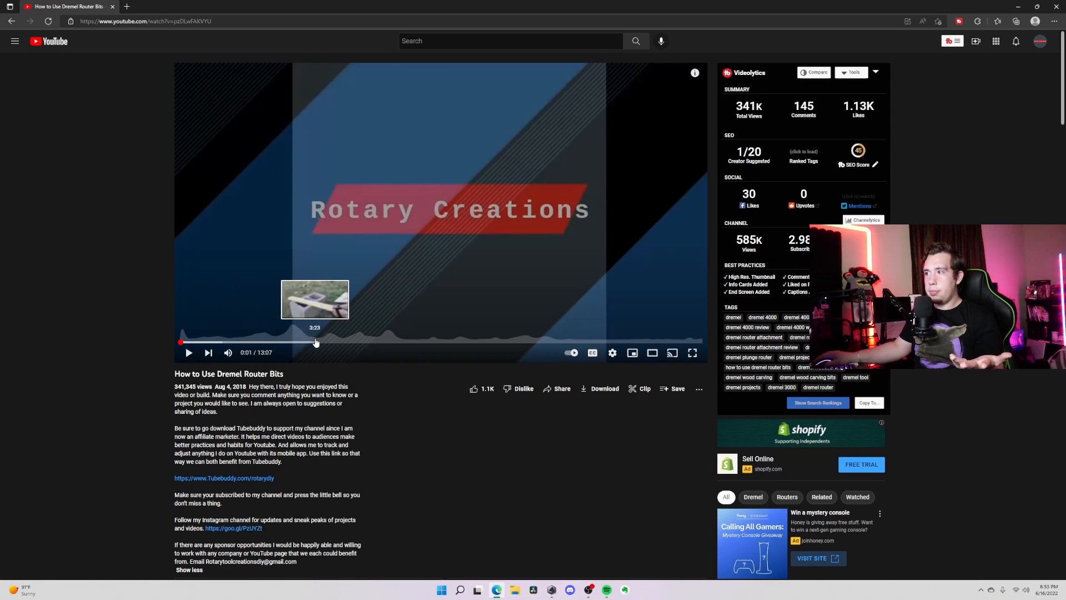
{"action": "mouse_move", "coordinate": [321, 343]}
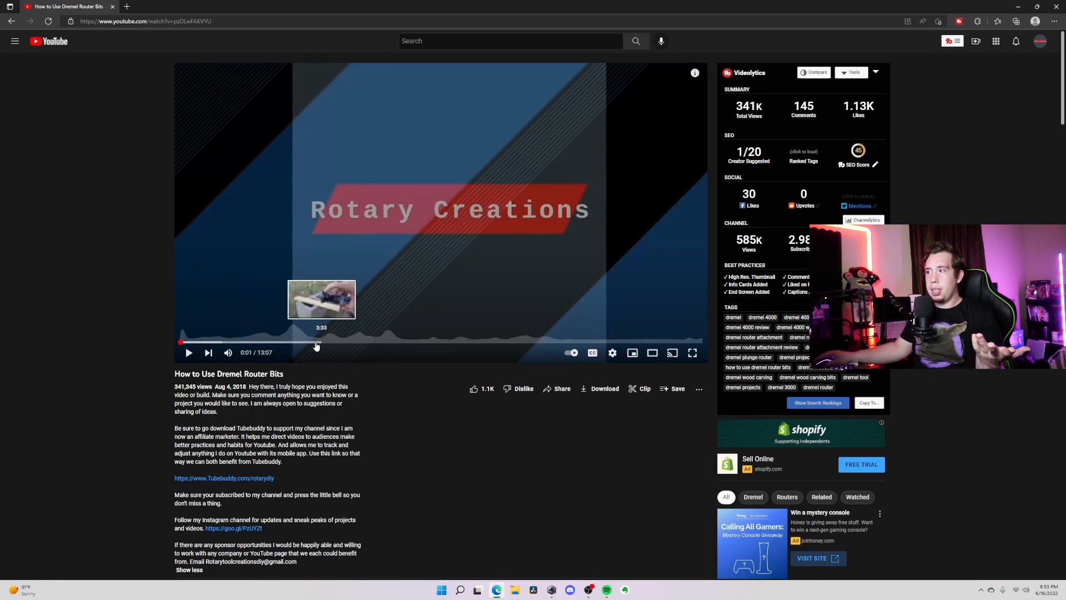
{"action": "mouse_move", "coordinate": [141, 351]}
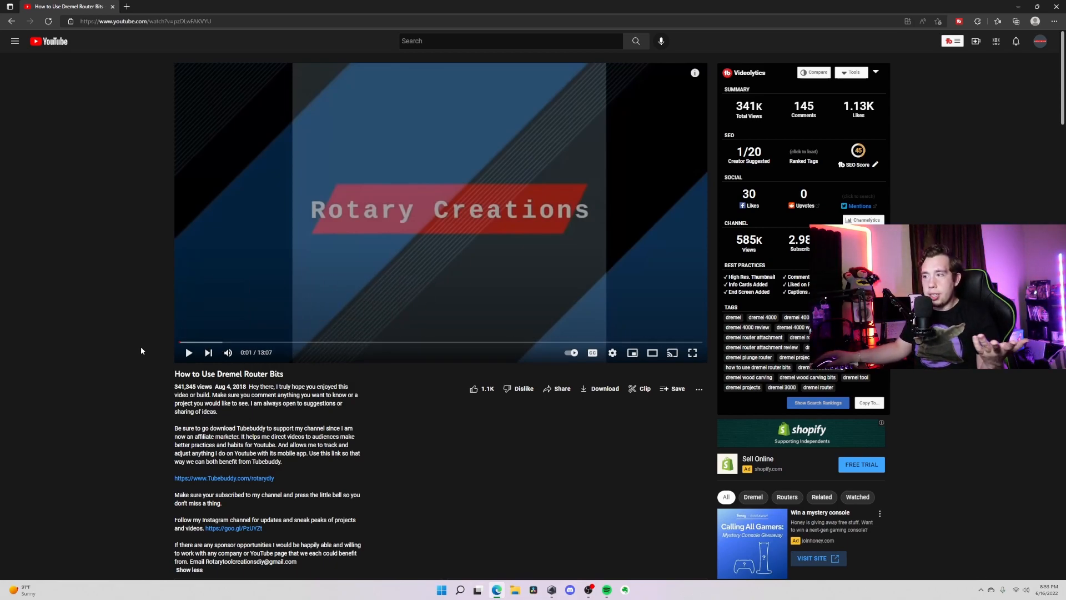
Scroll through the pinned comment's reply thread to the later top-level comments
{"action": "scroll", "scroll_direction": "down", "scroll_amount": 3}
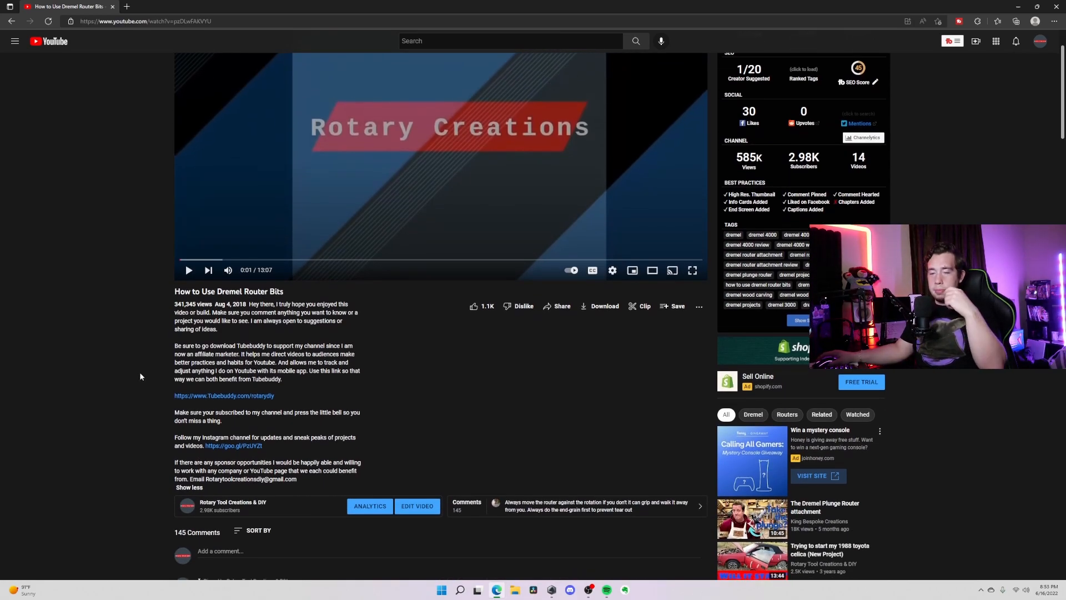
{"action": "scroll", "scroll_direction": "down", "scroll_amount": 3}
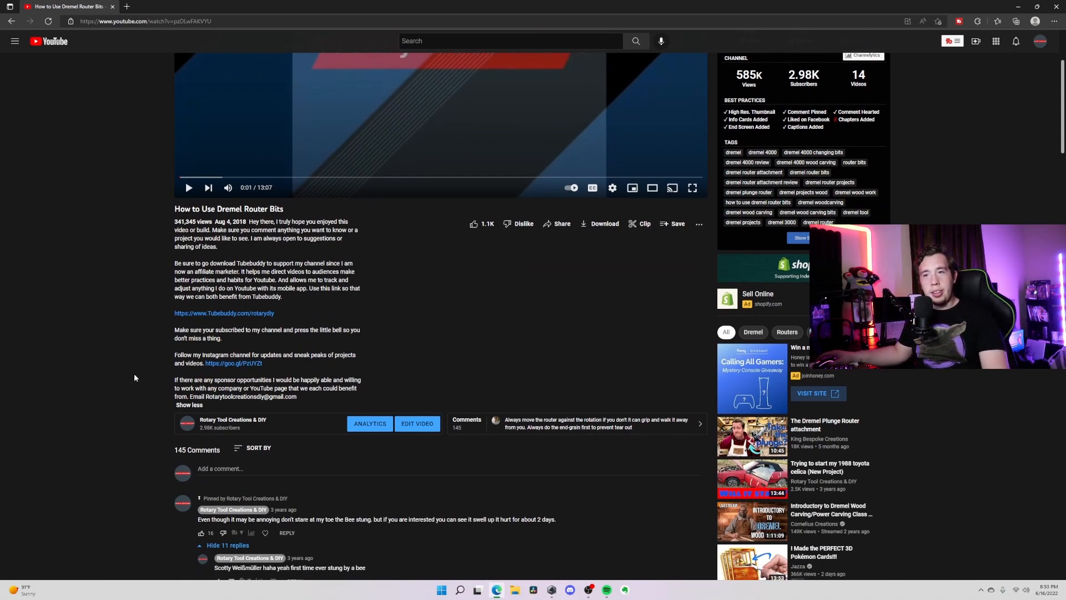
{"action": "scroll", "scroll_direction": "down", "scroll_amount": 3}
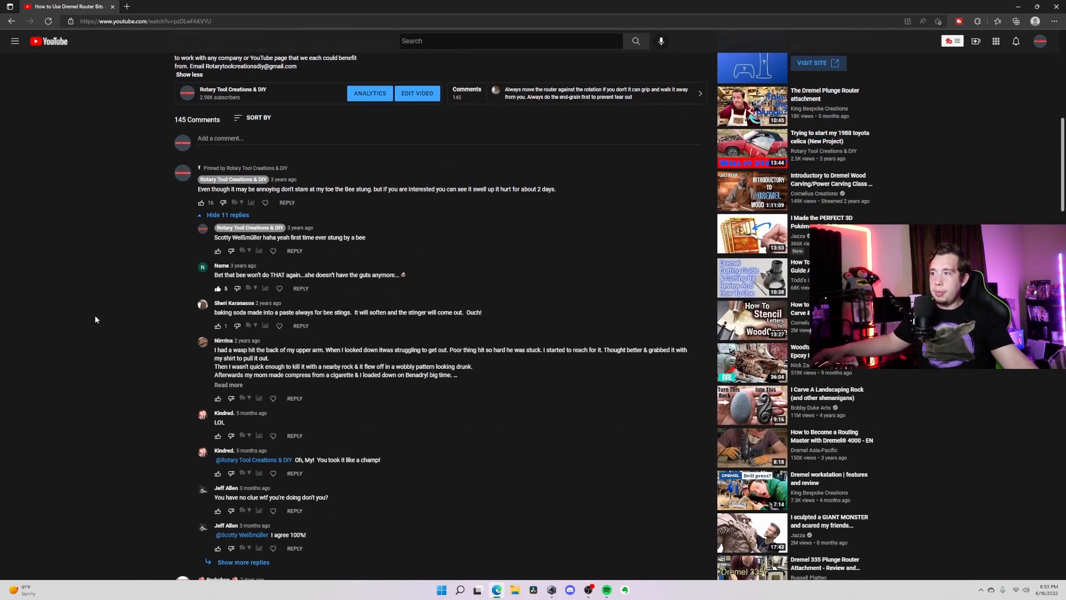
{"action": "scroll", "scroll_direction": "down", "scroll_amount": 3}
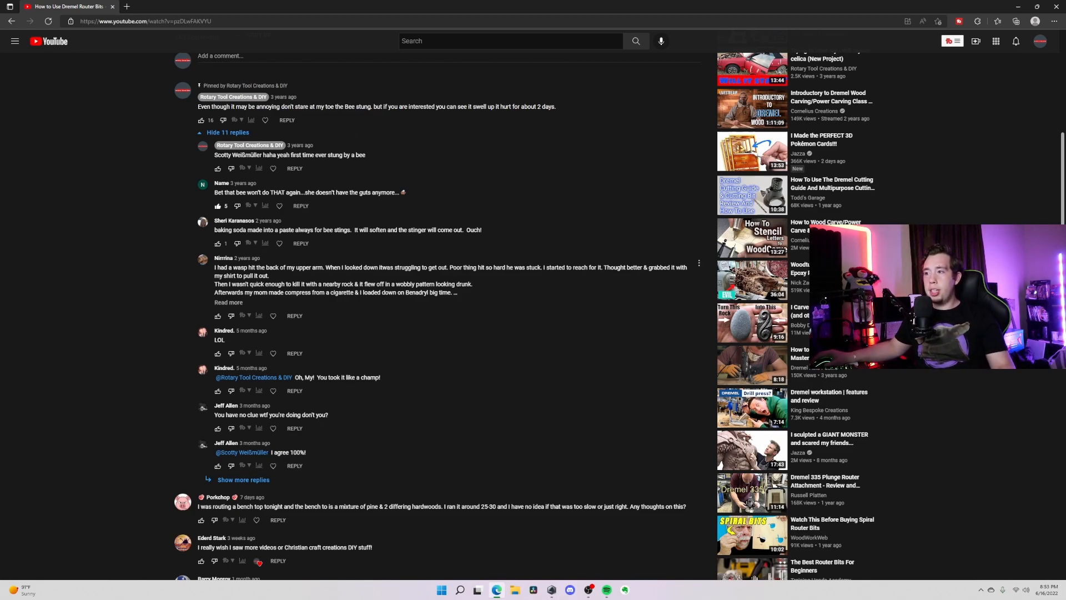
{"action": "scroll", "scroll_direction": "down", "scroll_amount": 3}
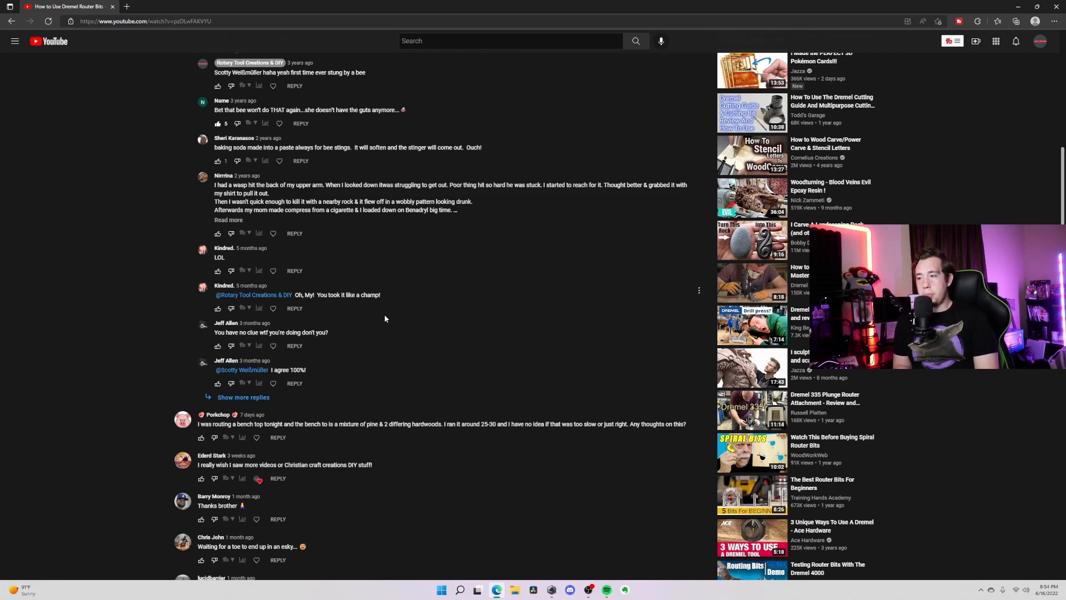
{"action": "scroll", "scroll_direction": "down", "scroll_amount": 3}
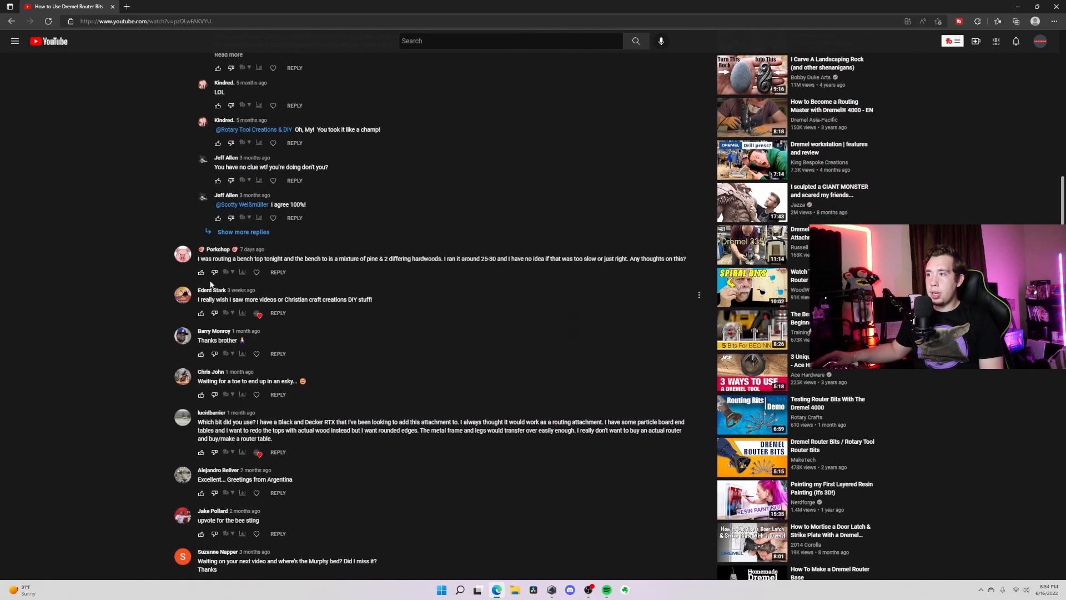
{"action": "mouse_move", "coordinate": [257, 272]}
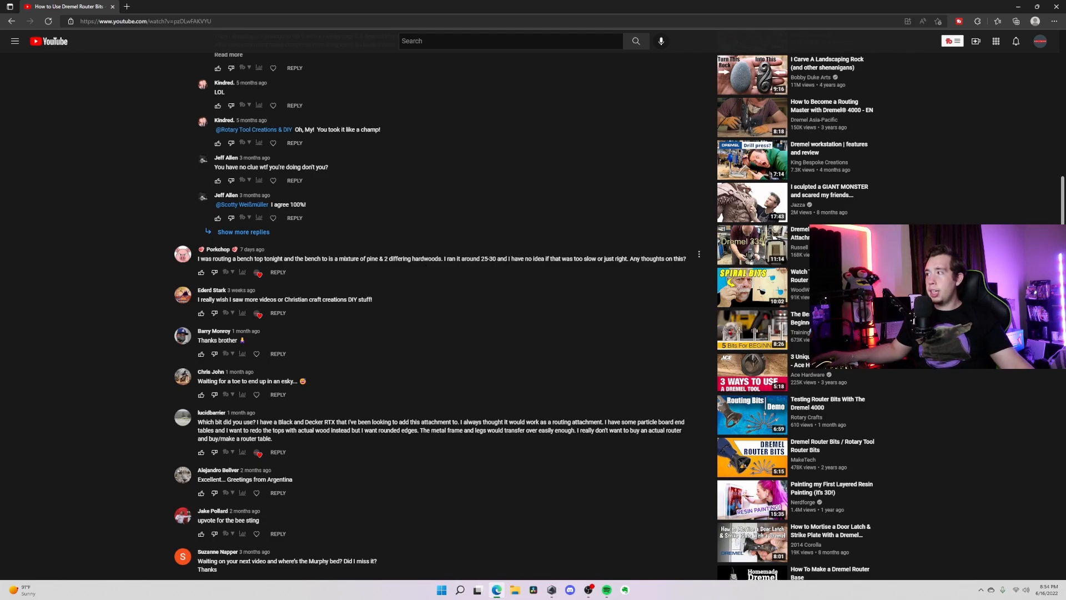
{"action": "mouse_move", "coordinate": [627, 268]}
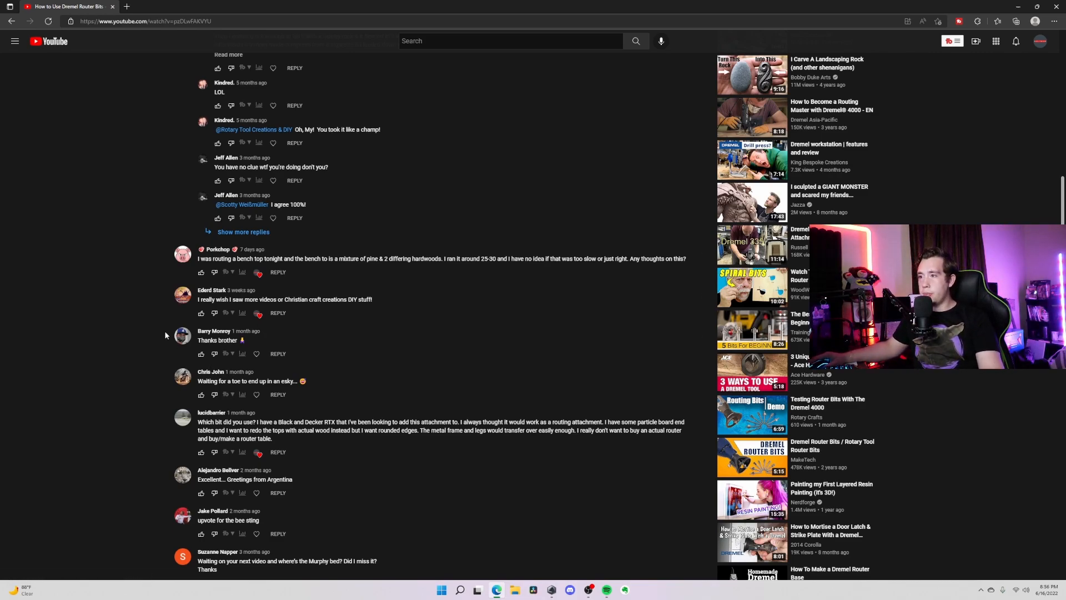
{"action": "scroll", "scroll_direction": "down", "scroll_amount": 3}
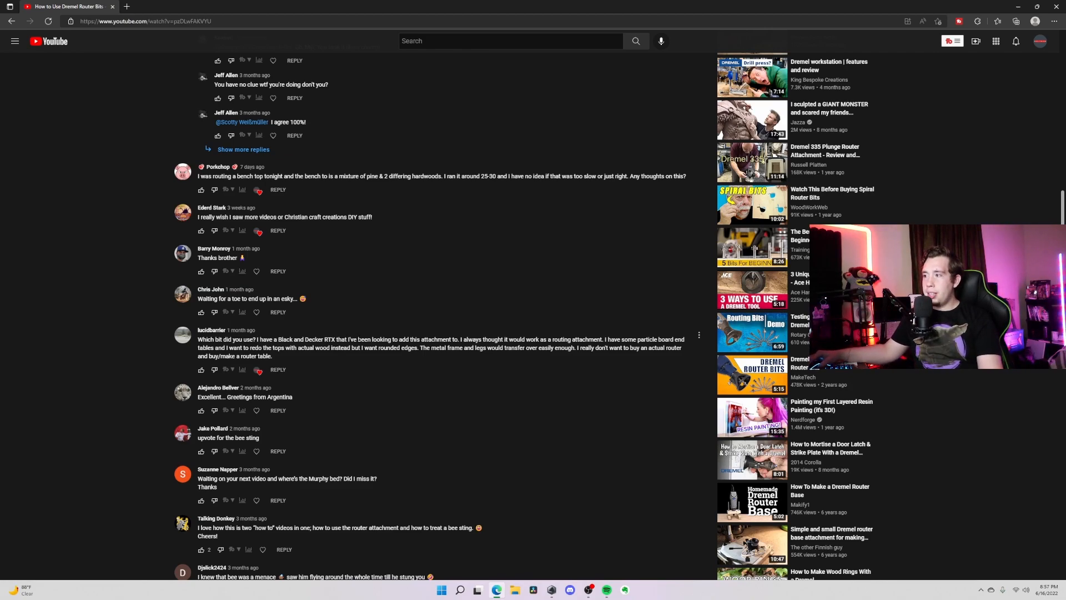
{"action": "mouse_move", "coordinate": [466, 329]}
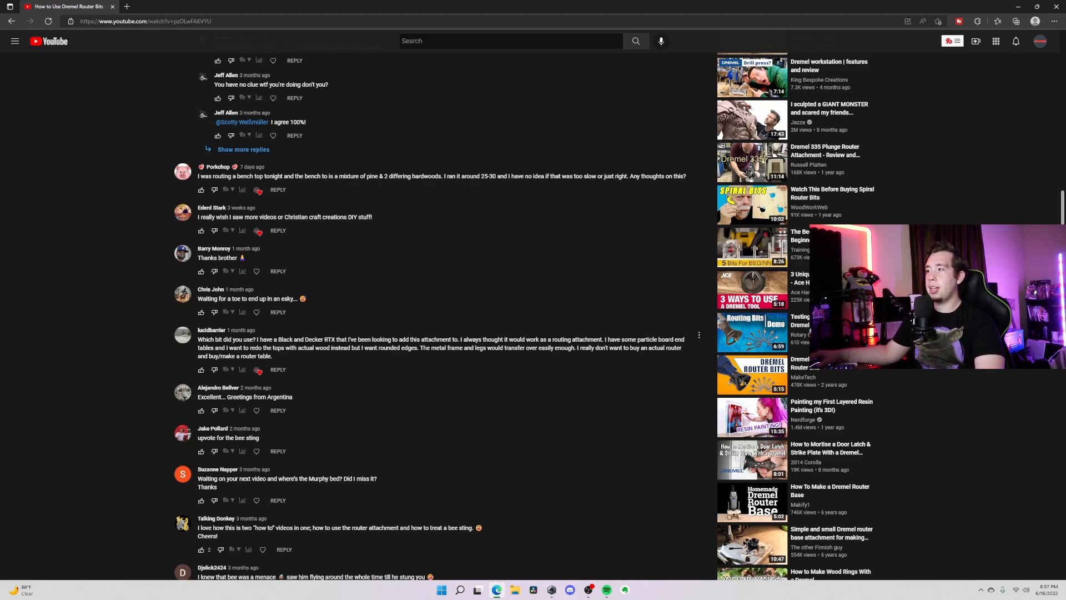
{"action": "mouse_move", "coordinate": [506, 357]}
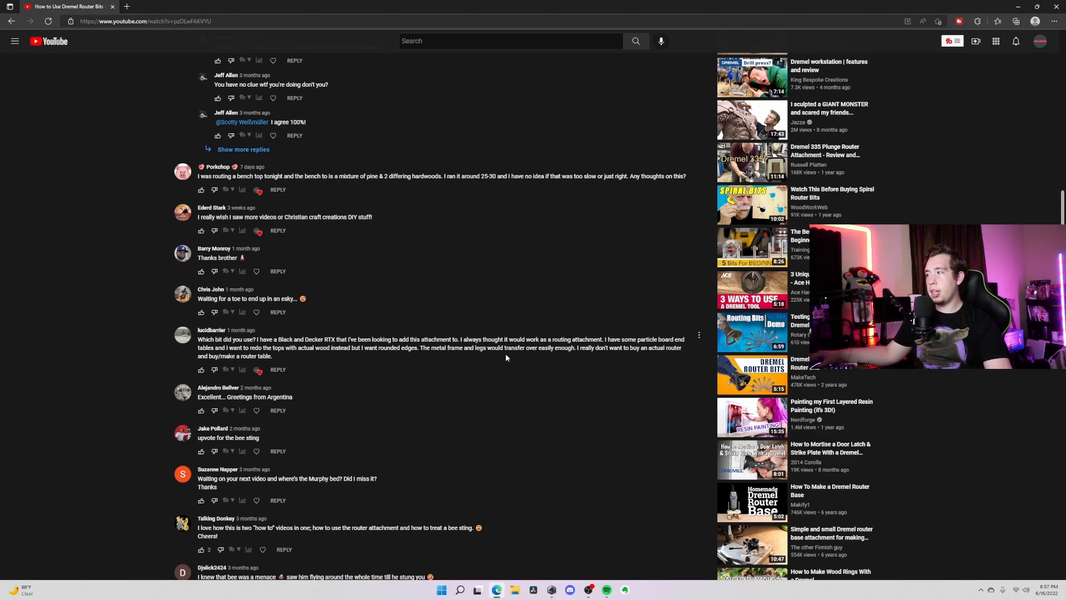
{"action": "mouse_move", "coordinate": [513, 358]}
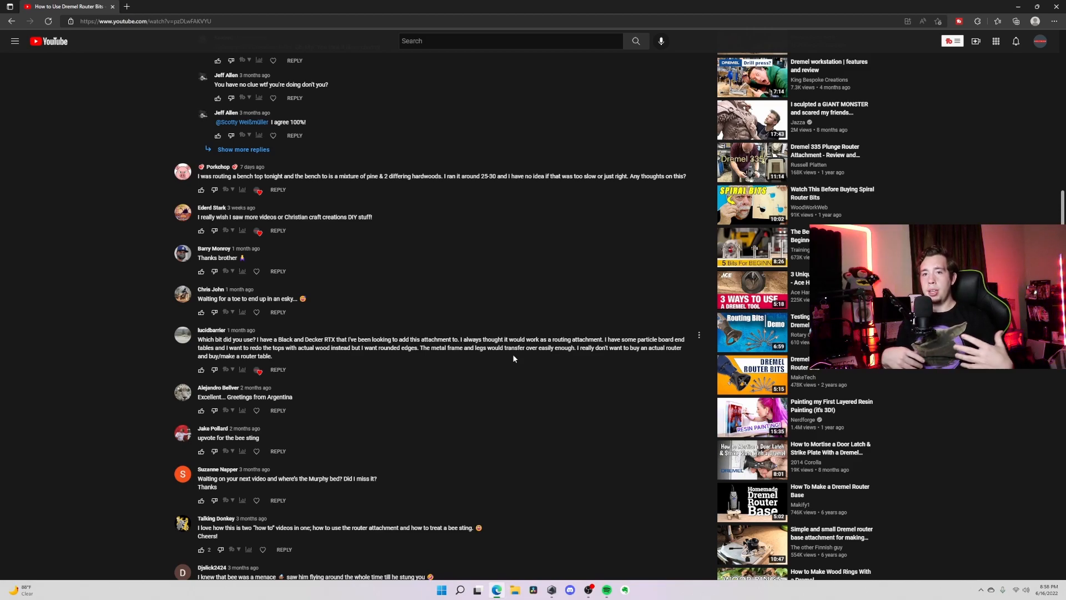
{"action": "scroll", "scroll_direction": "down", "scroll_amount": 3}
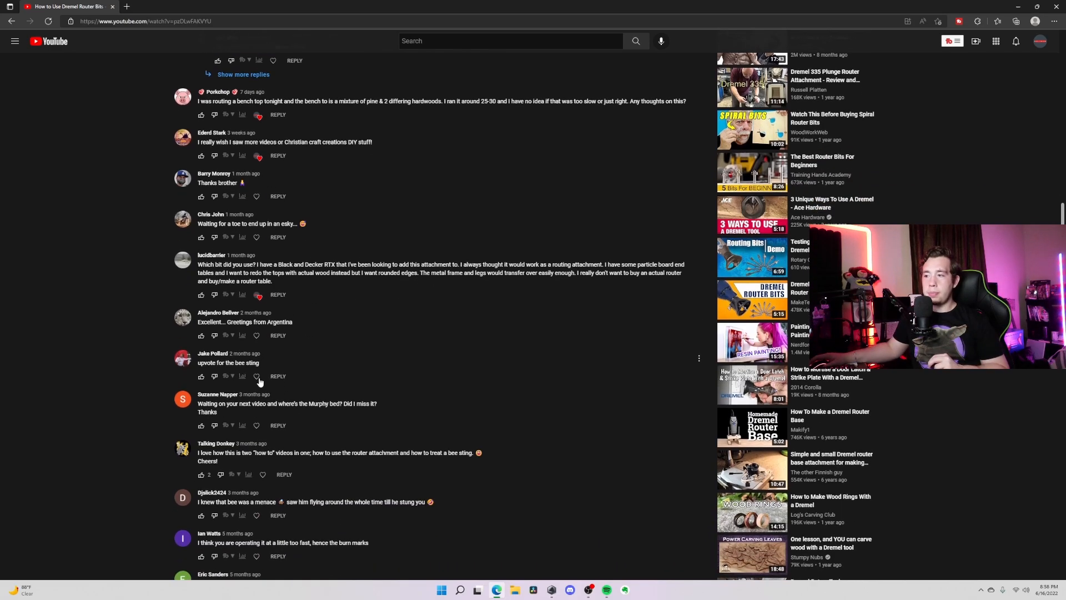
{"action": "scroll", "scroll_direction": "down", "scroll_amount": 3}
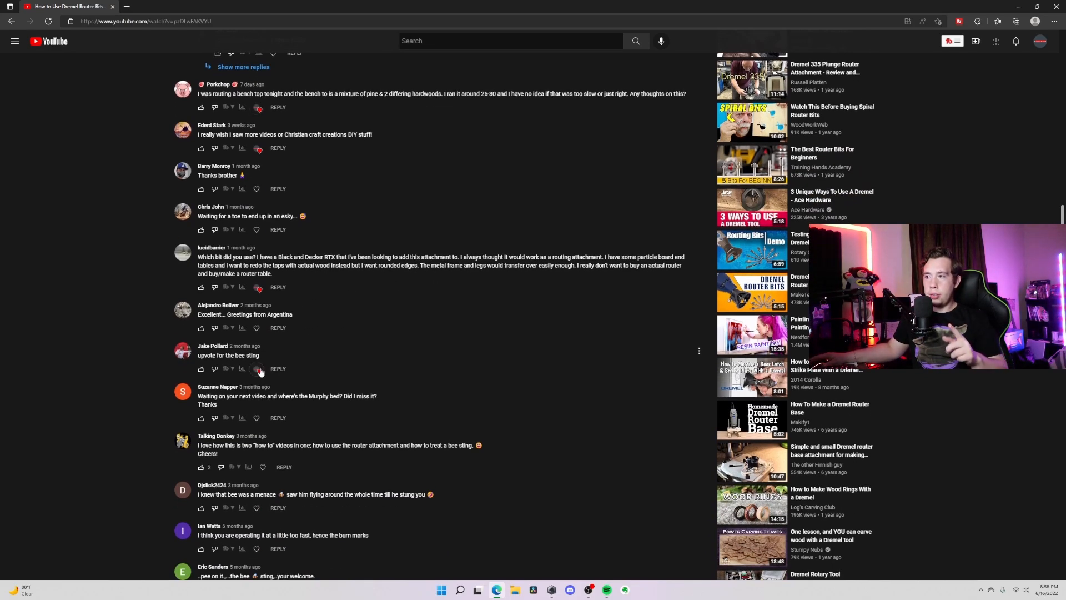
{"action": "scroll", "scroll_direction": "down", "scroll_amount": 3}
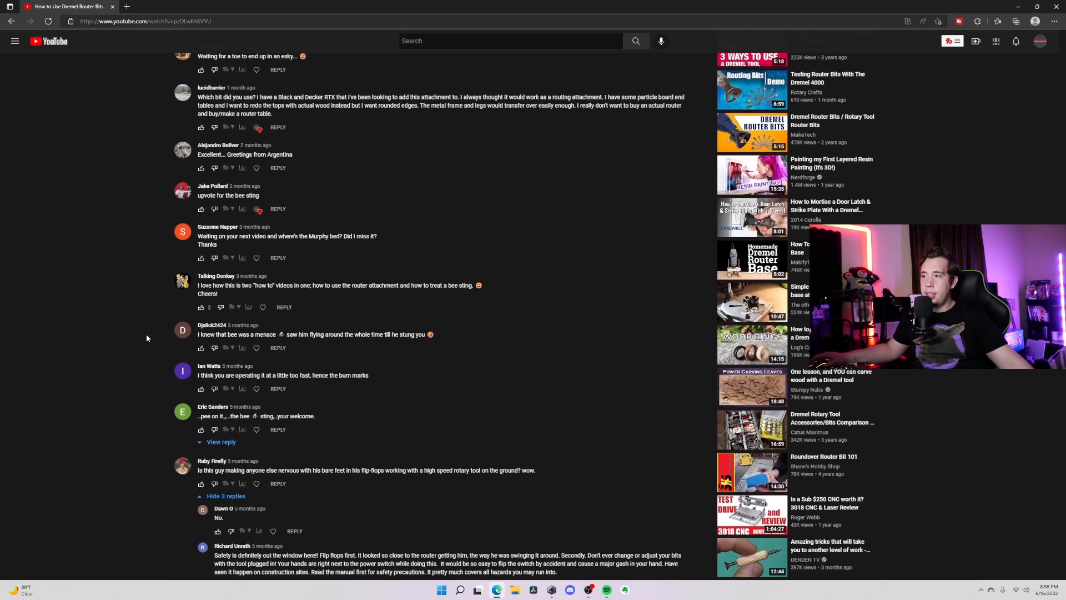
{"action": "scroll", "scroll_direction": "down", "scroll_amount": 3}
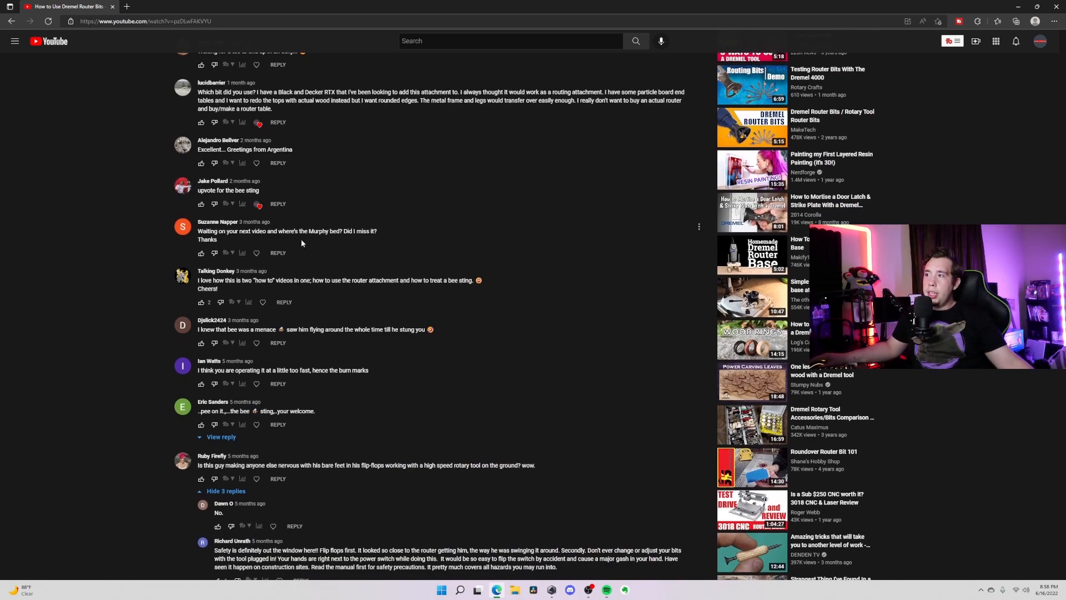
{"action": "mouse_move", "coordinate": [216, 222]}
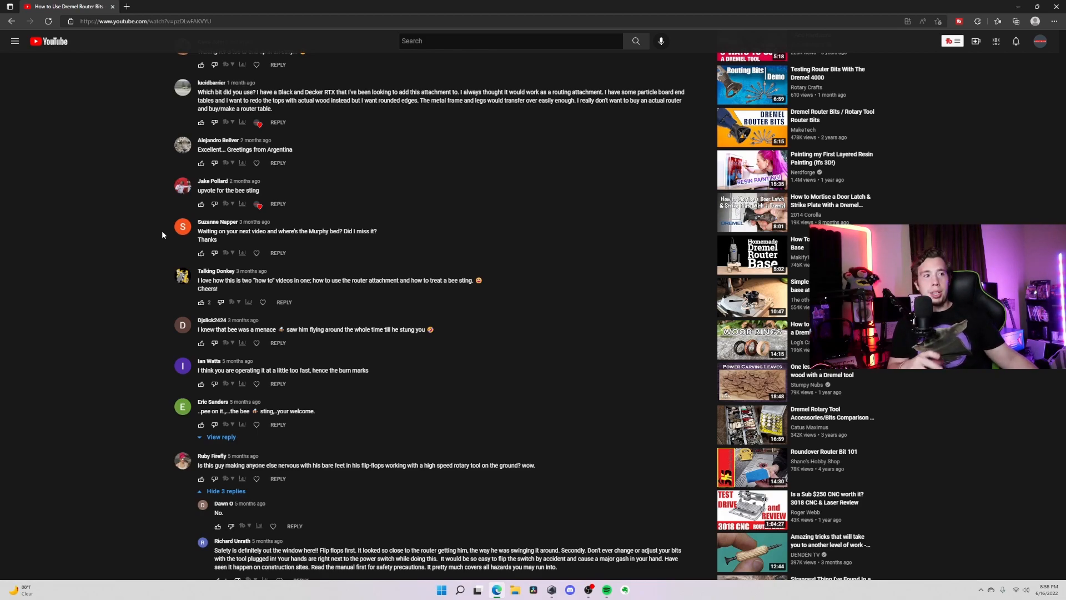
{"action": "mouse_move", "coordinate": [196, 311]}
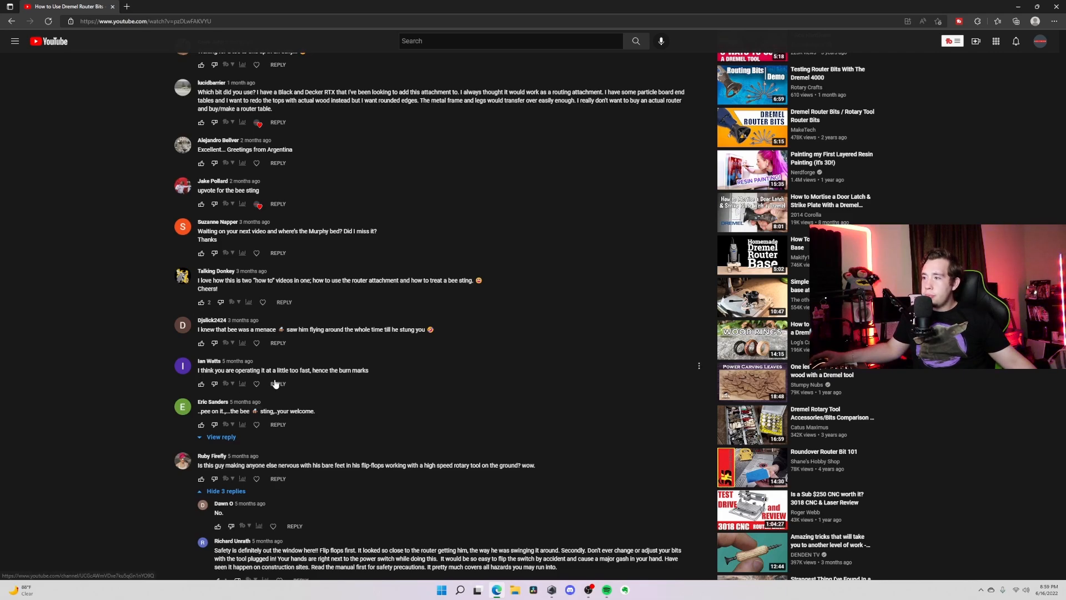
{"action": "scroll", "scroll_direction": "down", "scroll_amount": 3}
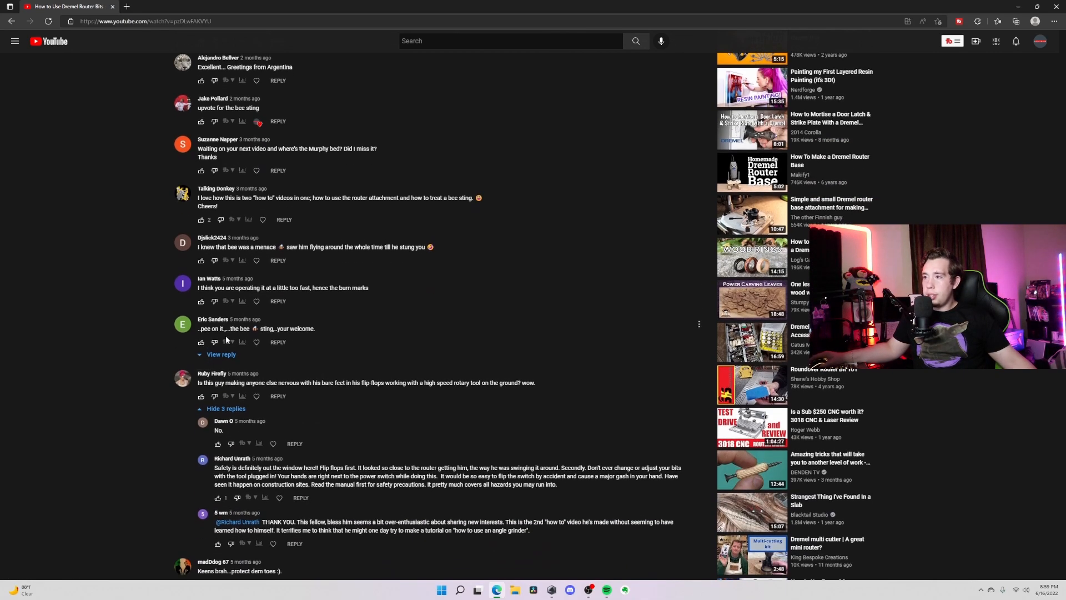
{"action": "scroll", "scroll_direction": "down", "scroll_amount": 3}
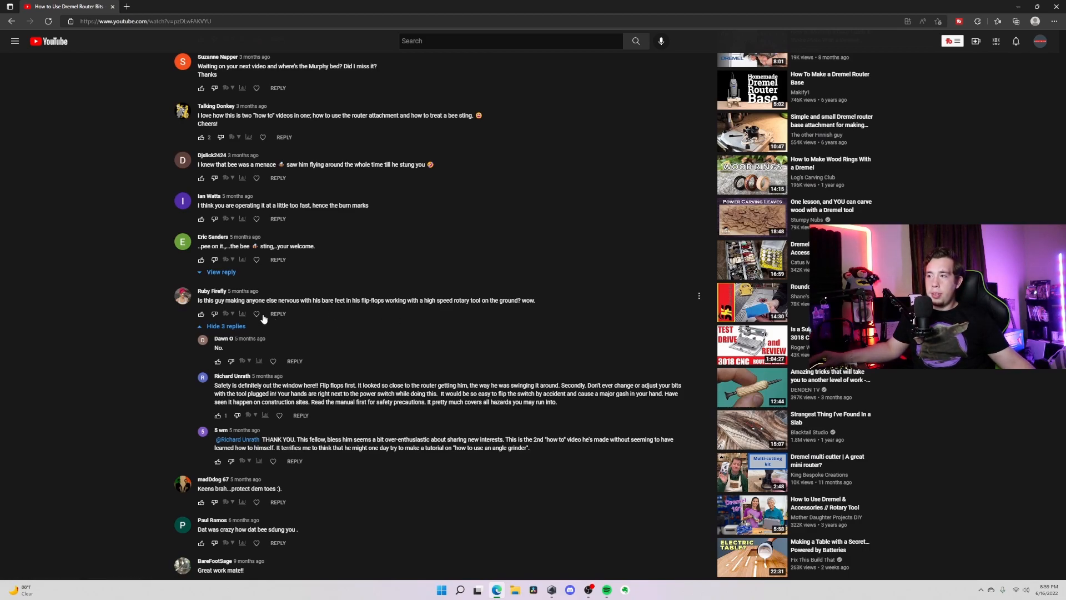
{"action": "mouse_move", "coordinate": [369, 310]}
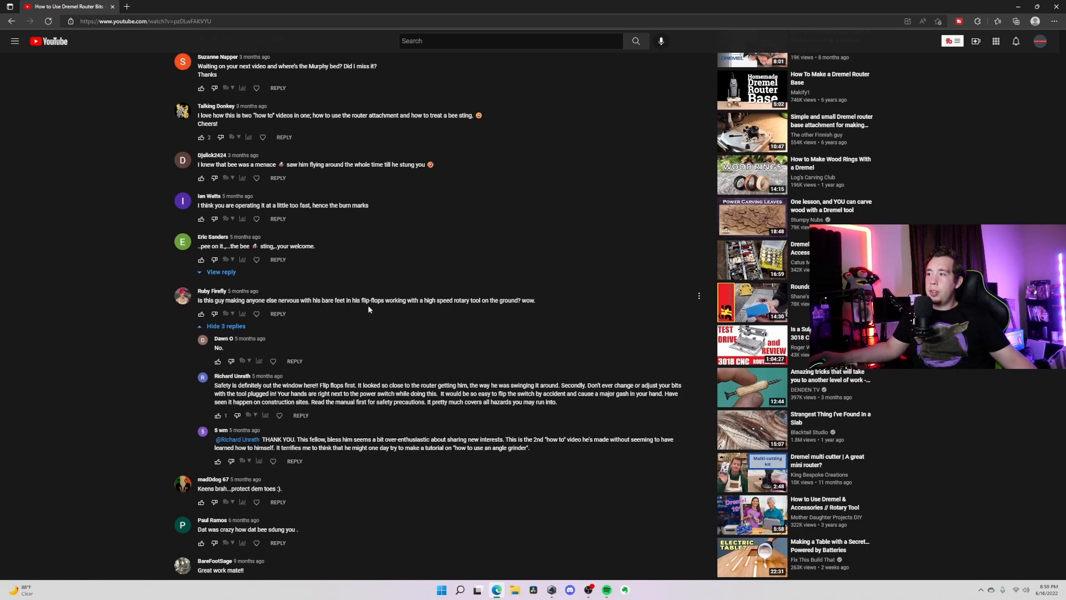
{"action": "mouse_move", "coordinate": [398, 307]}
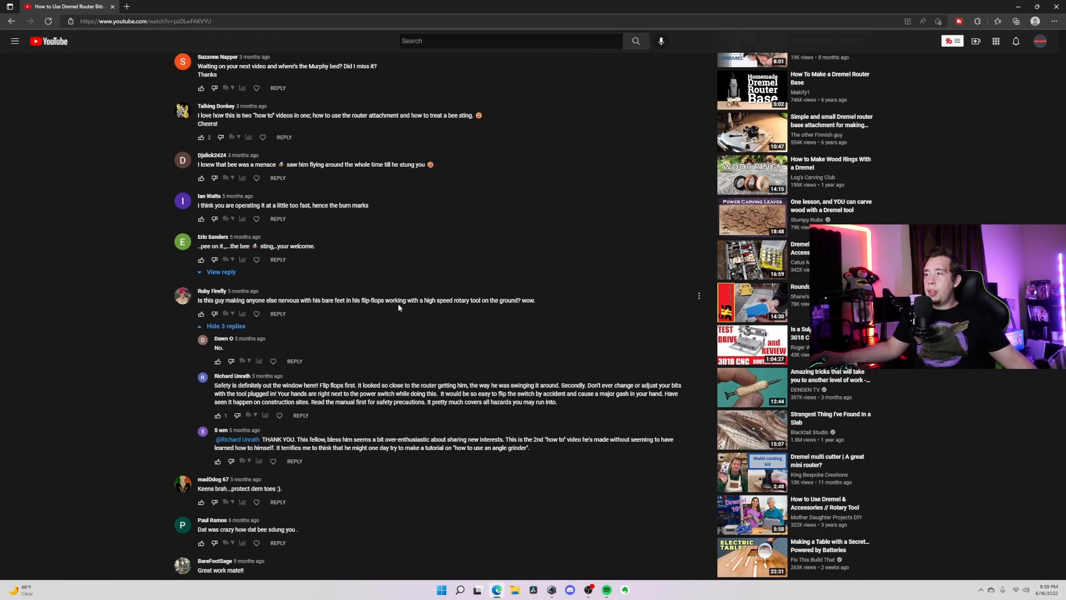
{"action": "mouse_move", "coordinate": [487, 319]}
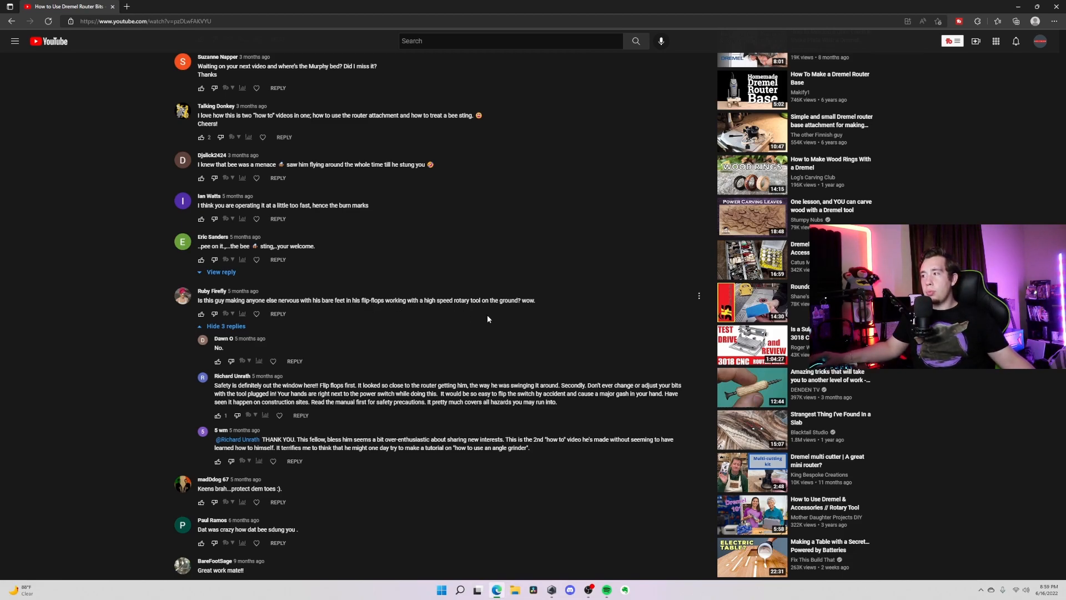
{"action": "mouse_move", "coordinate": [488, 316]}
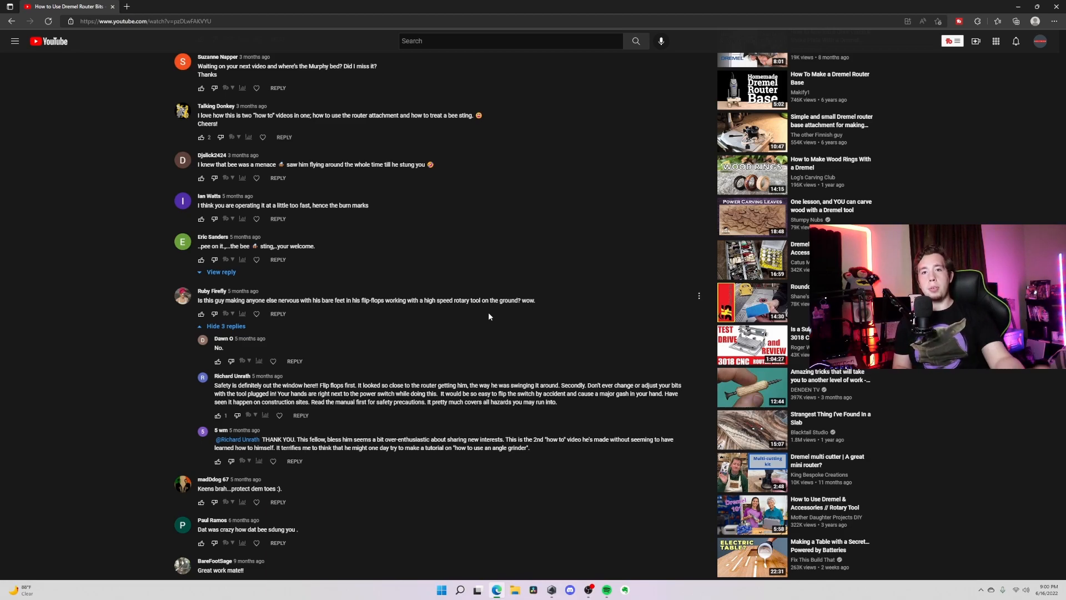
{"action": "mouse_move", "coordinate": [399, 288]}
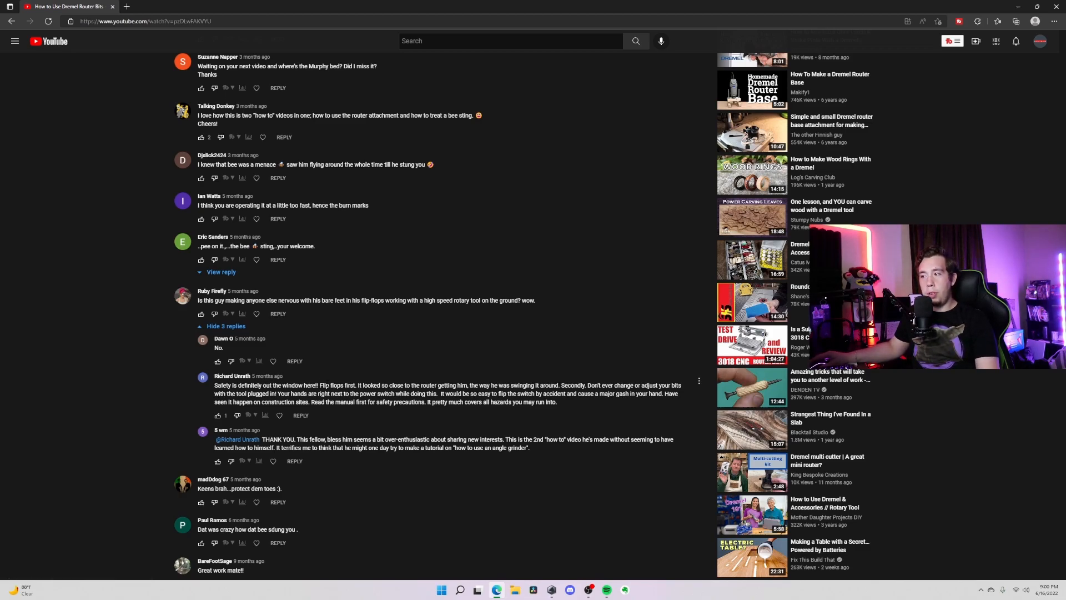
{"action": "right_click", "coordinate": [337, 386]}
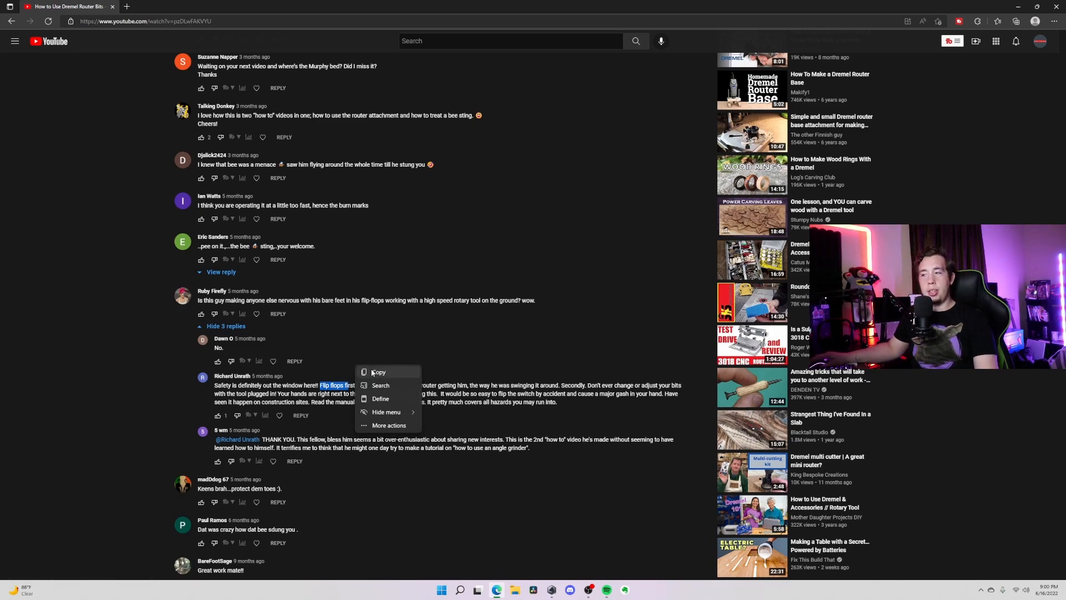
{"action": "left_click", "coordinate": [424, 353]}
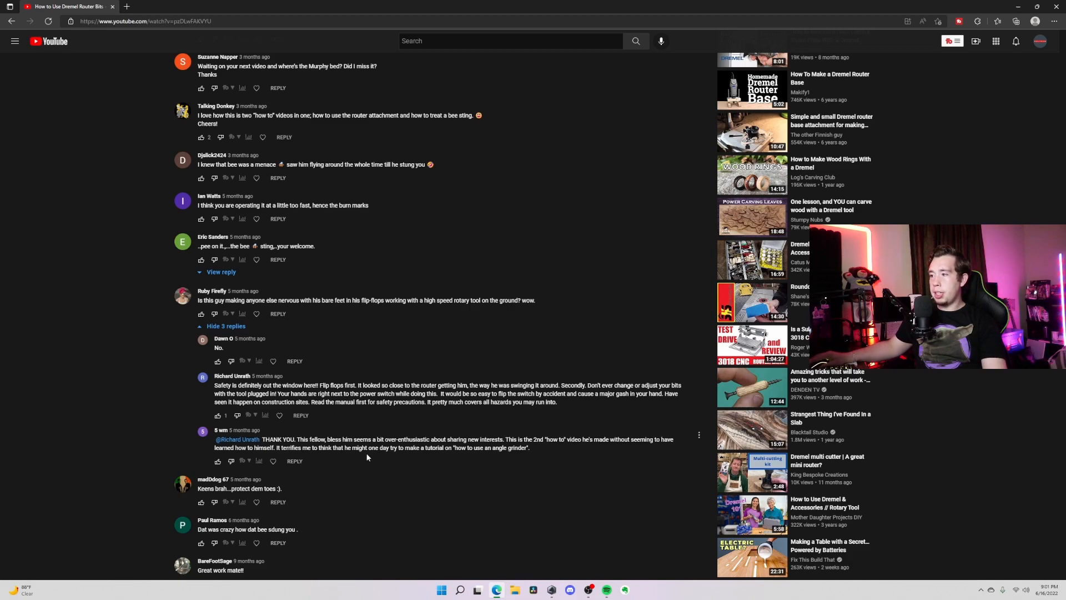
{"action": "mouse_move", "coordinate": [453, 457]}
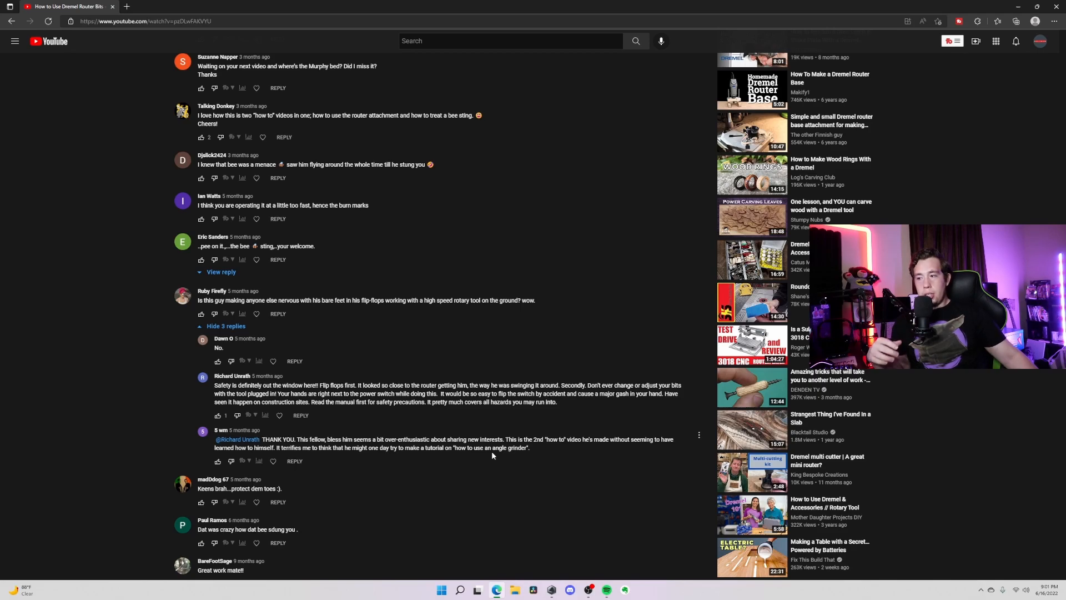
{"action": "scroll", "scroll_direction": "down", "scroll_amount": 3}
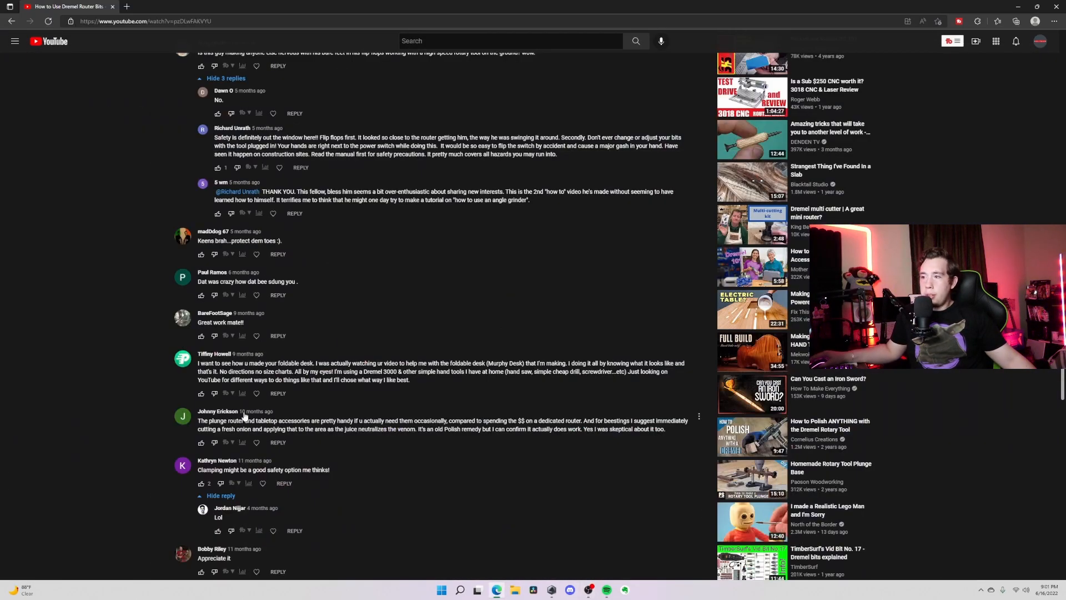
{"action": "mouse_move", "coordinate": [396, 306]}
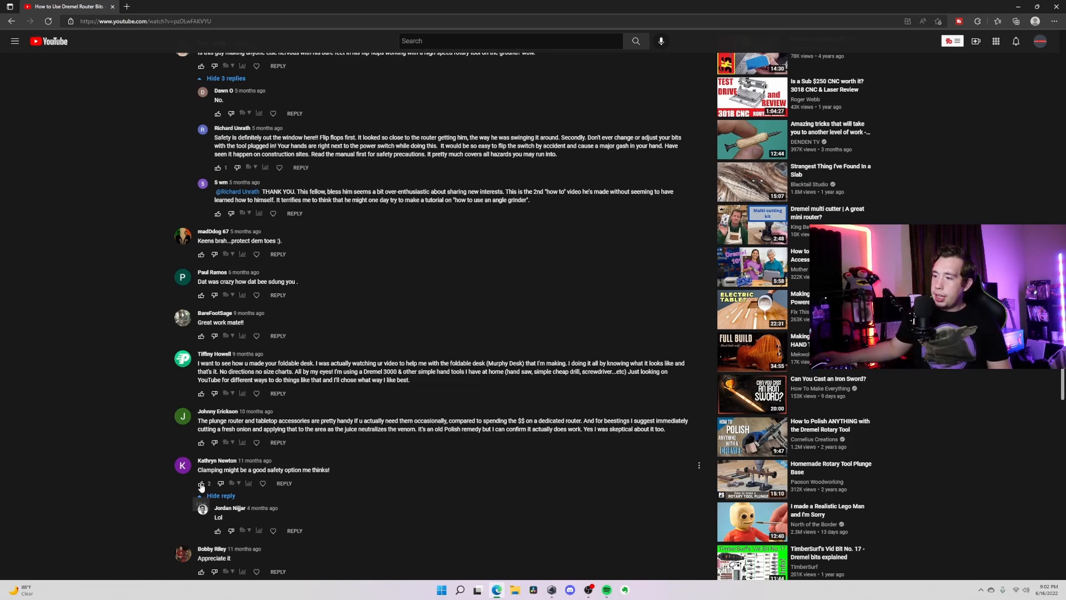
{"action": "scroll", "scroll_direction": "down", "scroll_amount": 3}
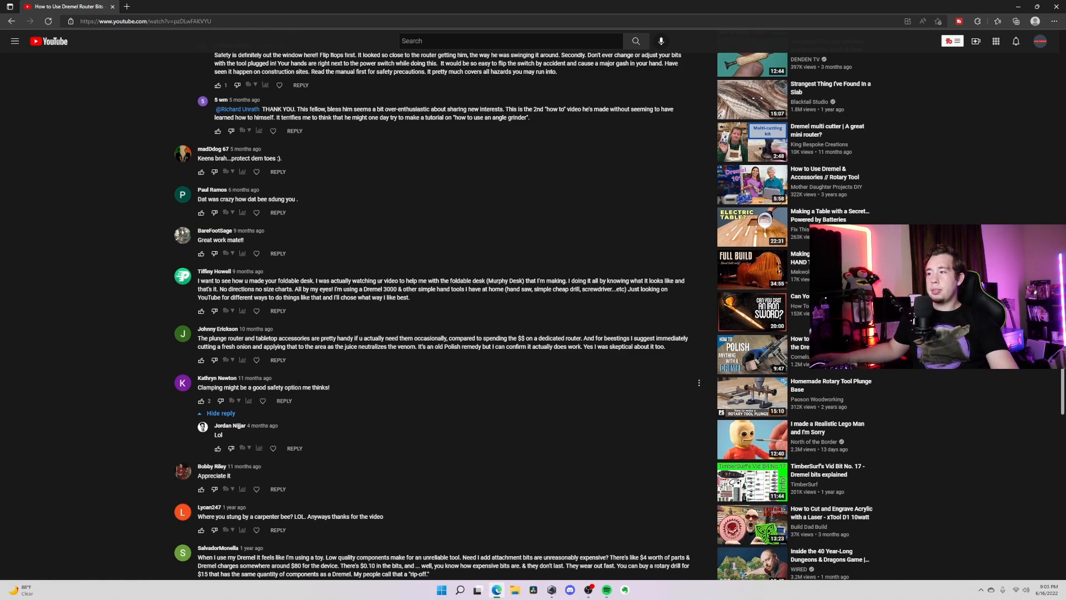
{"action": "left_click", "coordinate": [219, 413]}
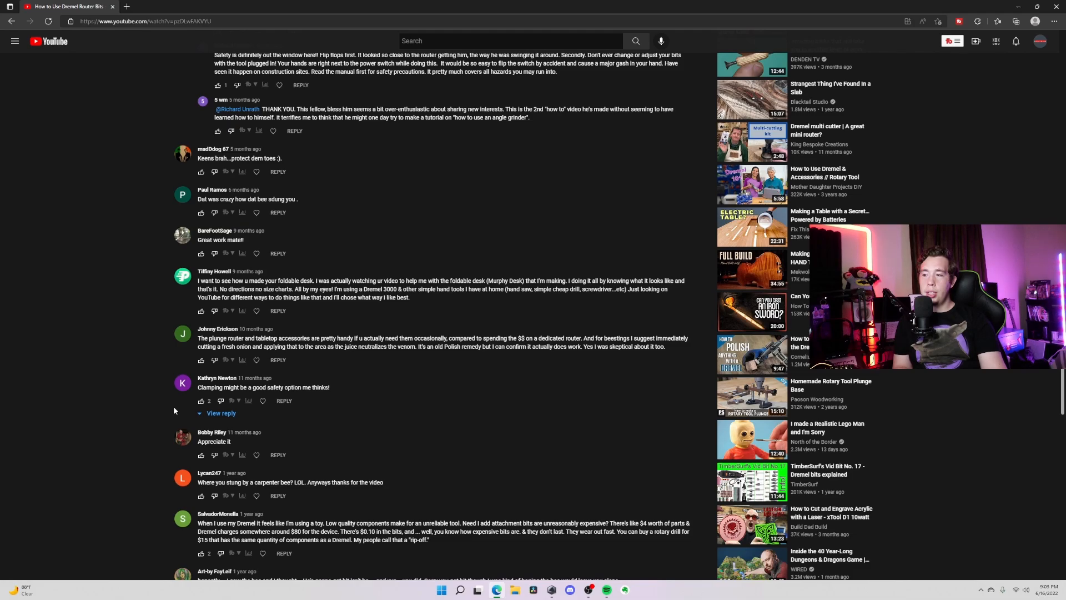
Scroll a bit further through the comments, then back up to the video player
{"action": "scroll", "scroll_direction": "down", "scroll_amount": 3}
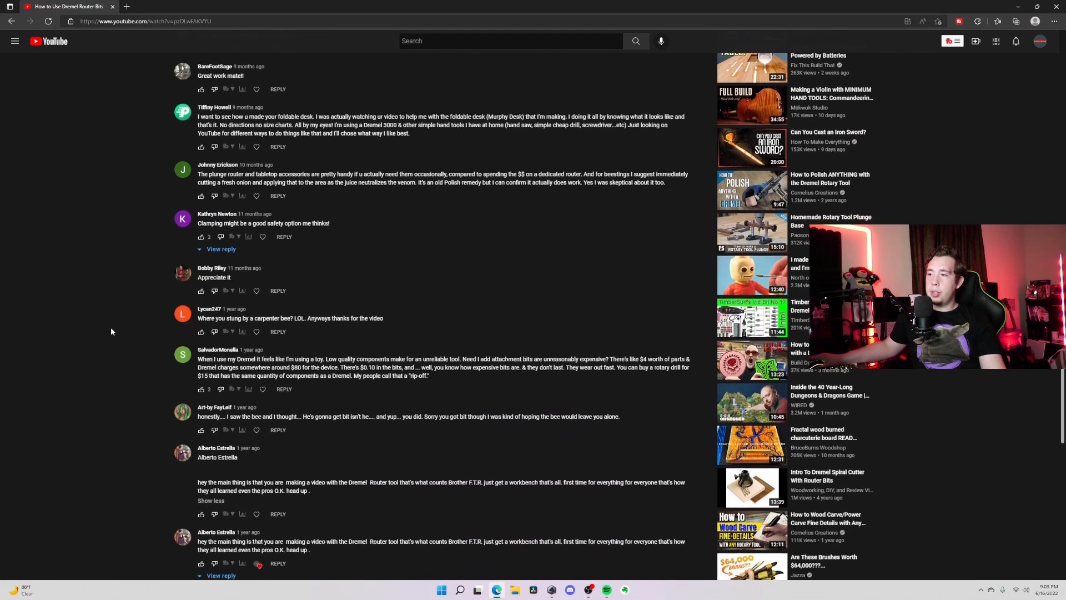
{"action": "scroll", "scroll_direction": "down", "scroll_amount": 3}
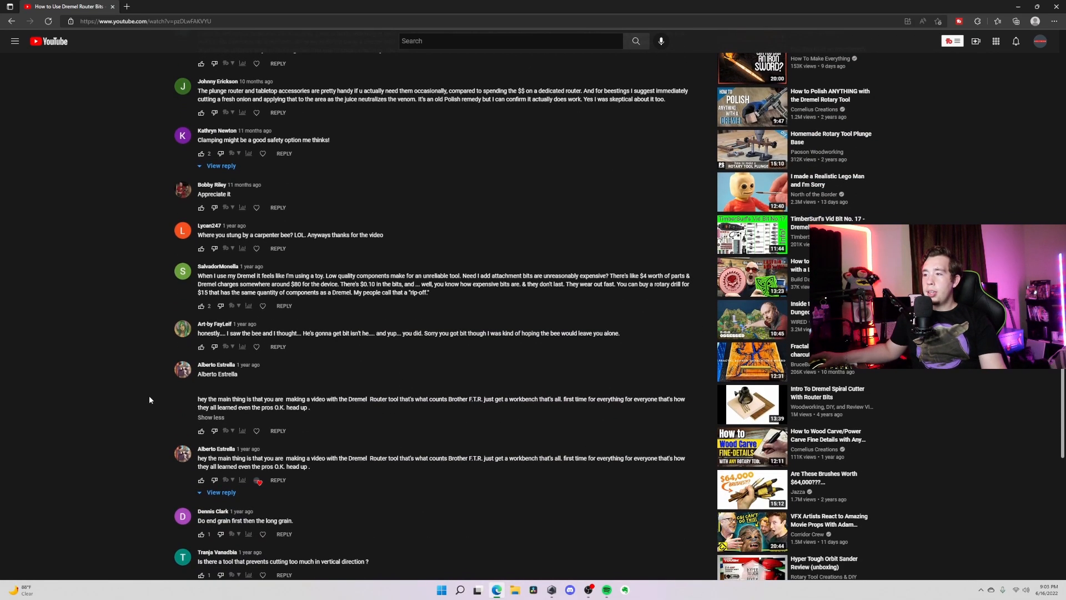
{"action": "scroll", "scroll_direction": "down", "scroll_amount": 3}
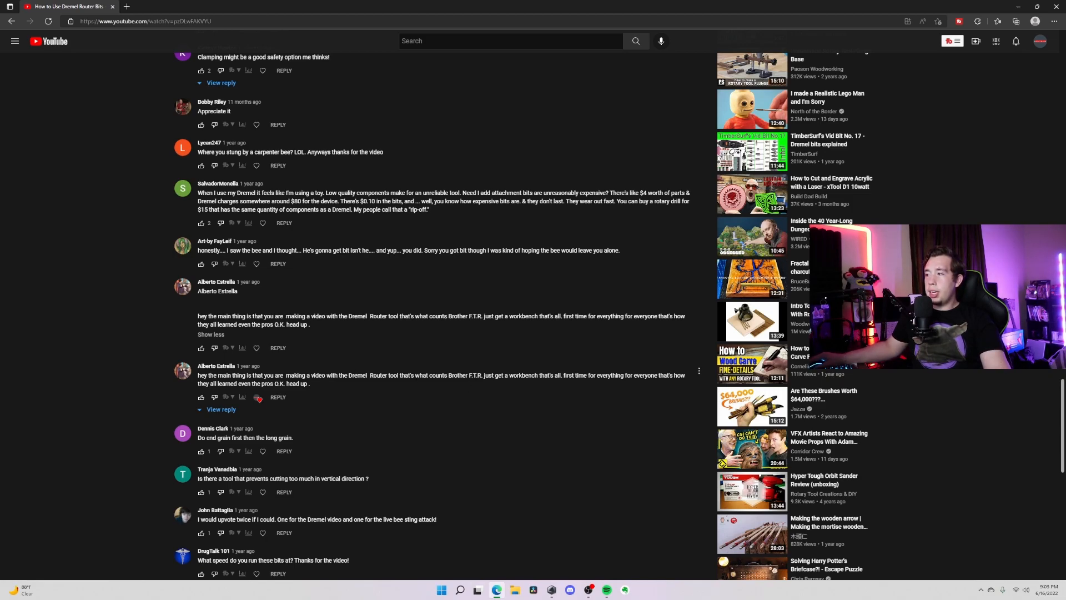
{"action": "mouse_move", "coordinate": [292, 392]}
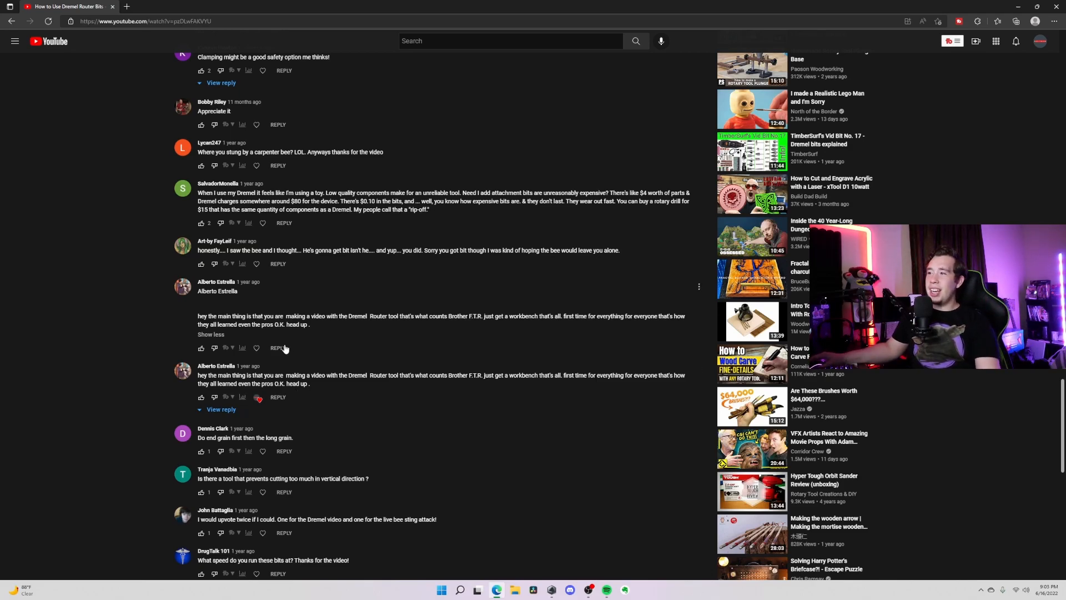
{"action": "scroll", "scroll_direction": "up", "scroll_amount": 3}
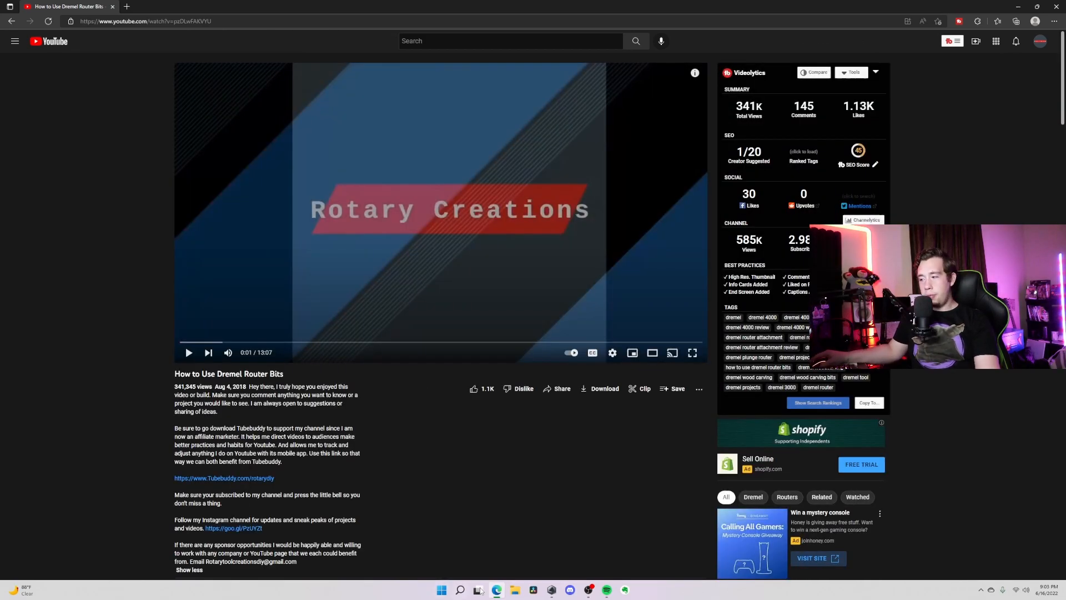
{"action": "mouse_move", "coordinate": [497, 589]}
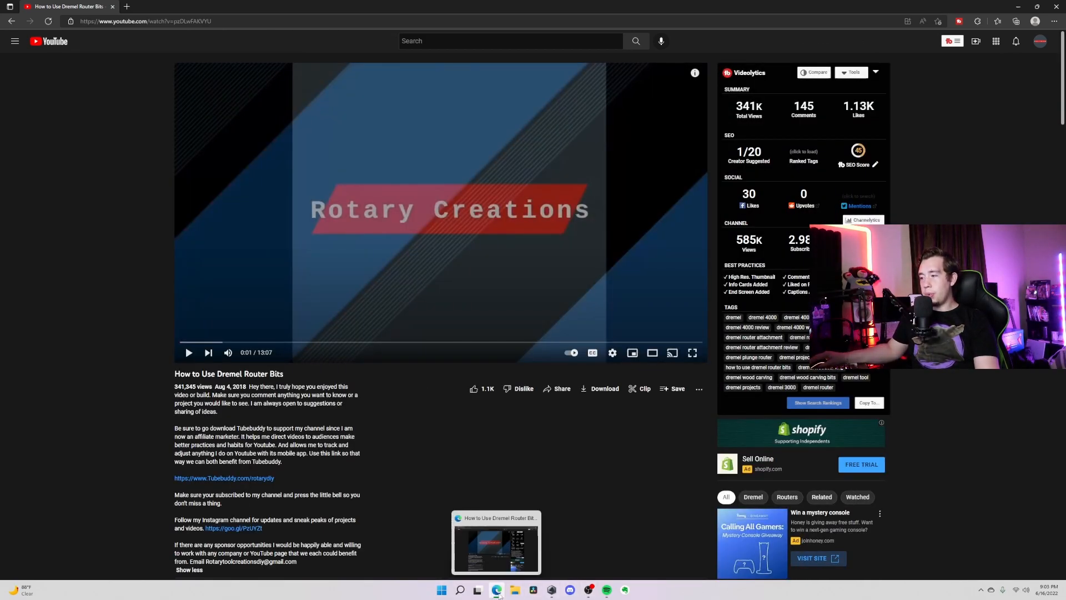